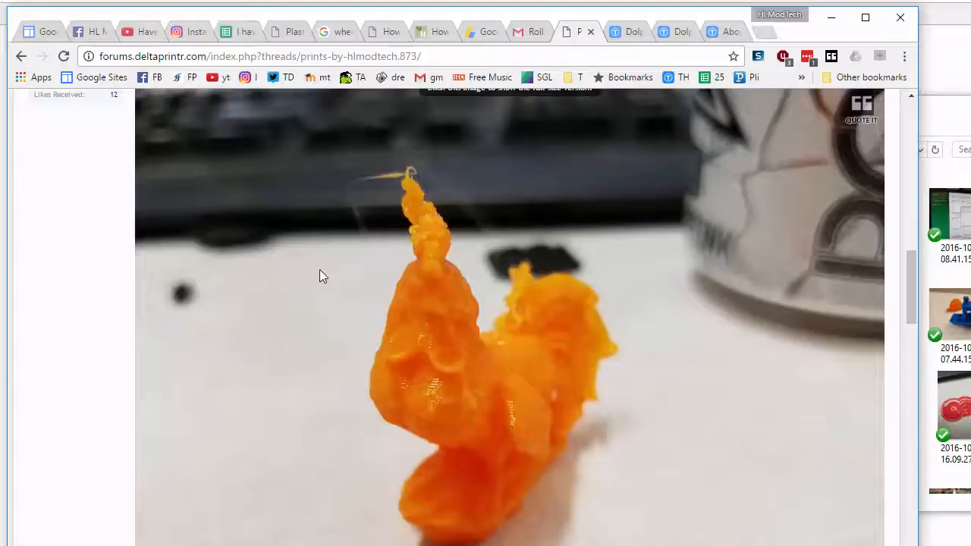
Scroll through the Prints by HLModTech thread down to the Write your reply box
scroll("up", 3)
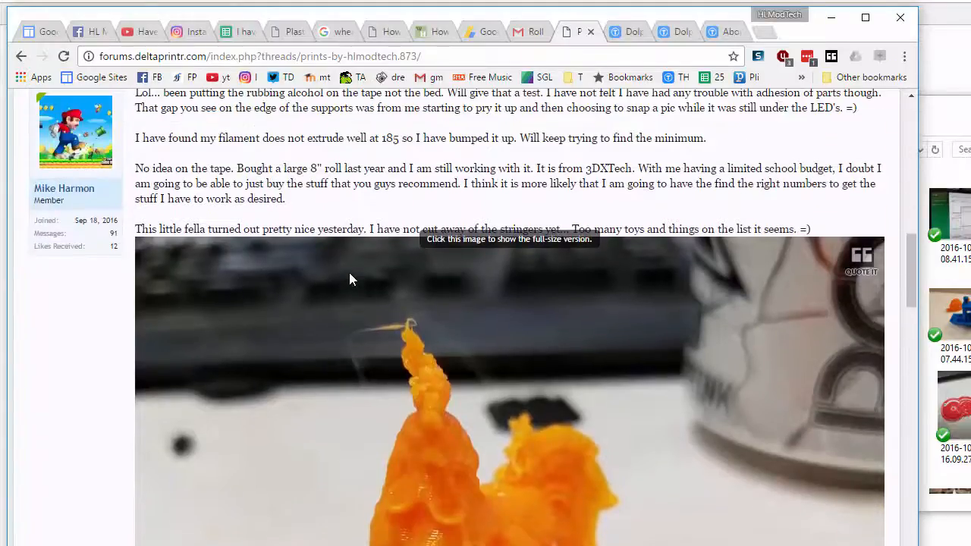
scroll("up", 3)
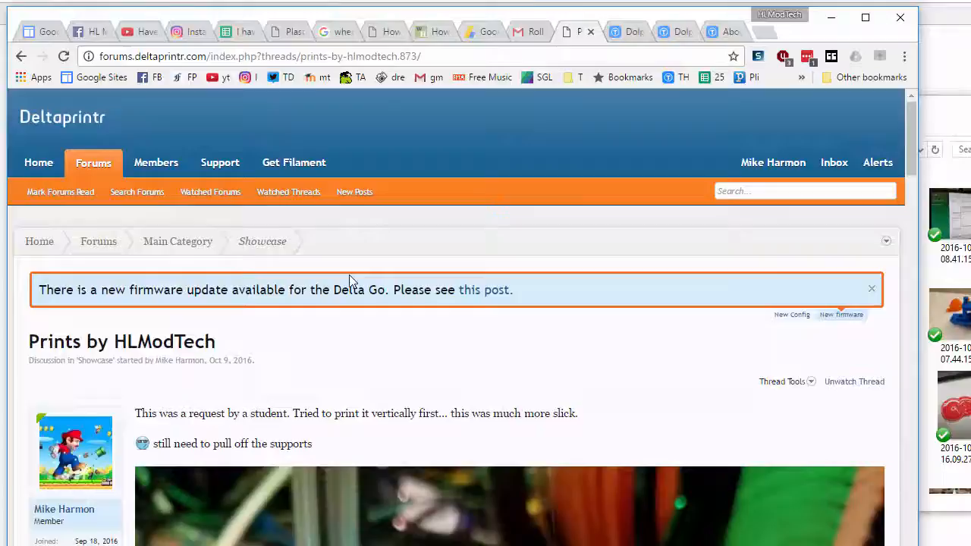
scroll("down", 3)
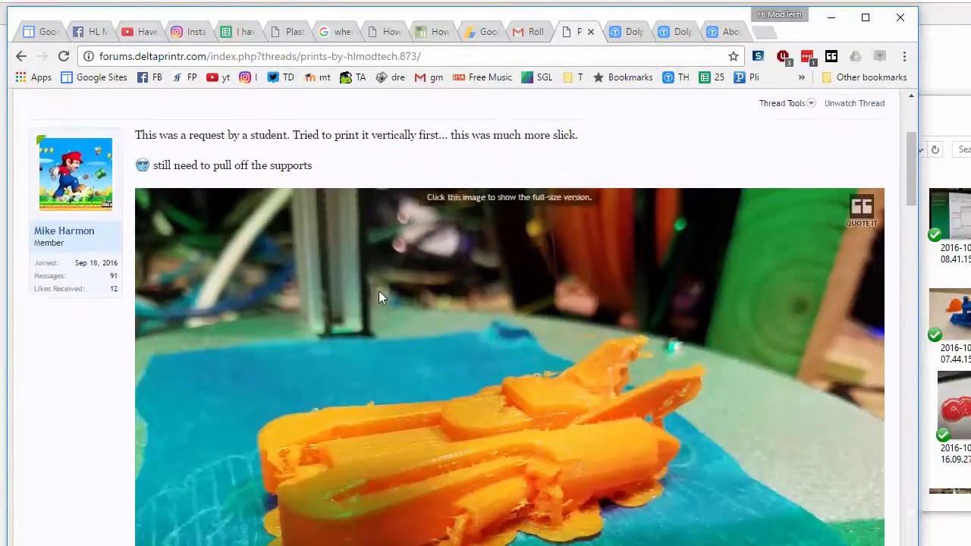
scroll("down", 3)
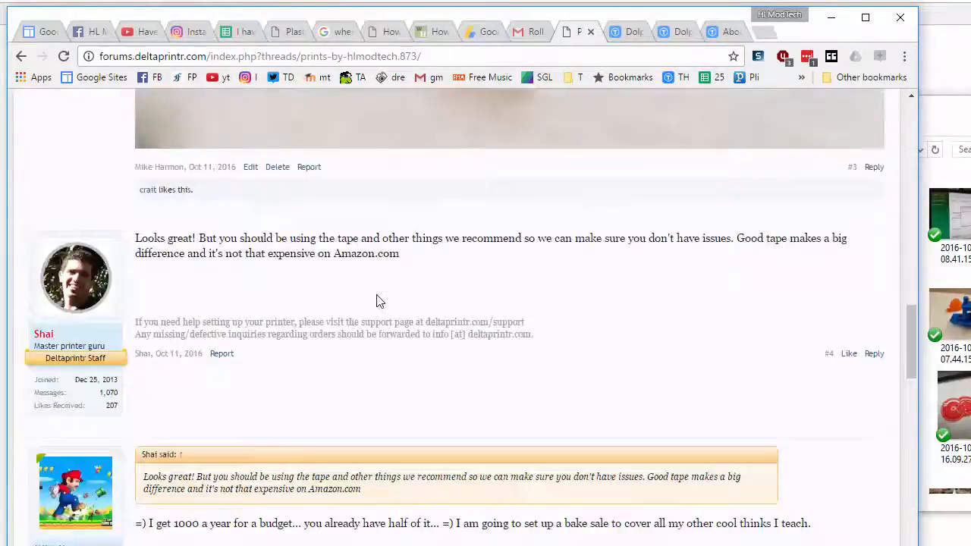
scroll("up", 3)
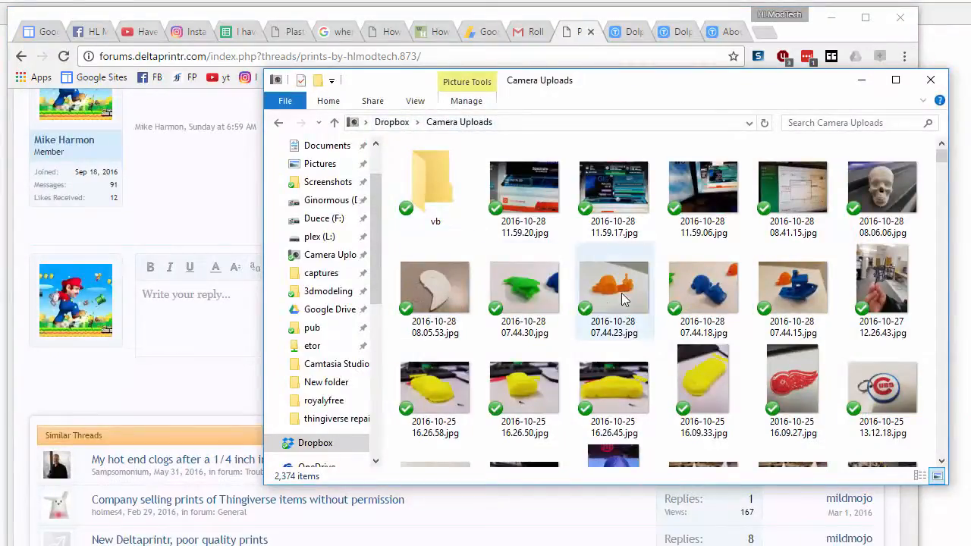
mouse_move(613, 287)
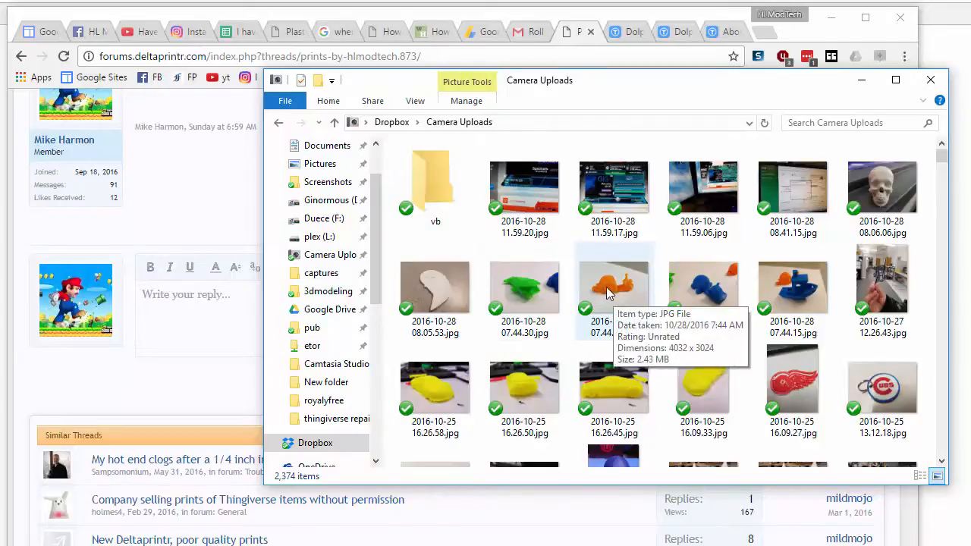
Copy the Dropbox link for 2016-10-28 07.44.23.jpg in Camera Uploads
right_click(613, 287)
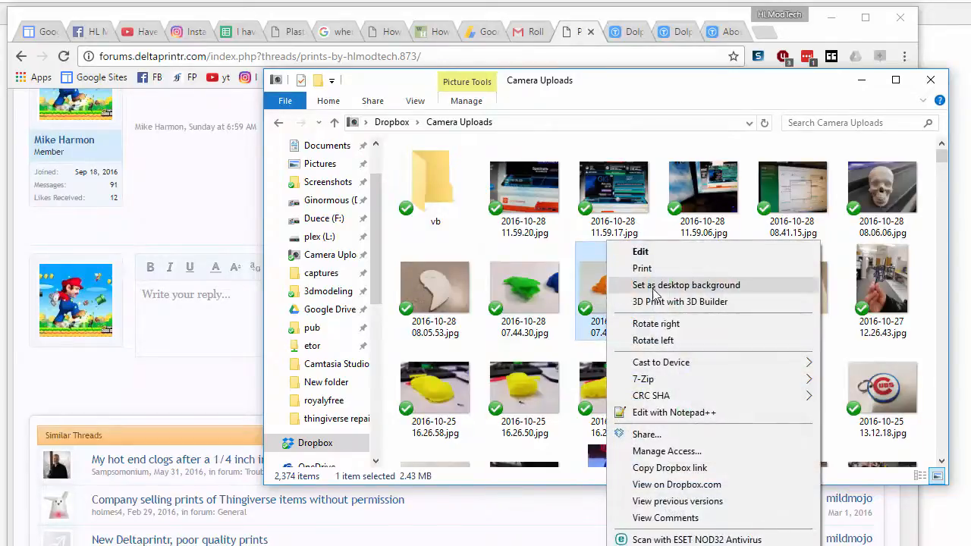
mouse_move(655, 474)
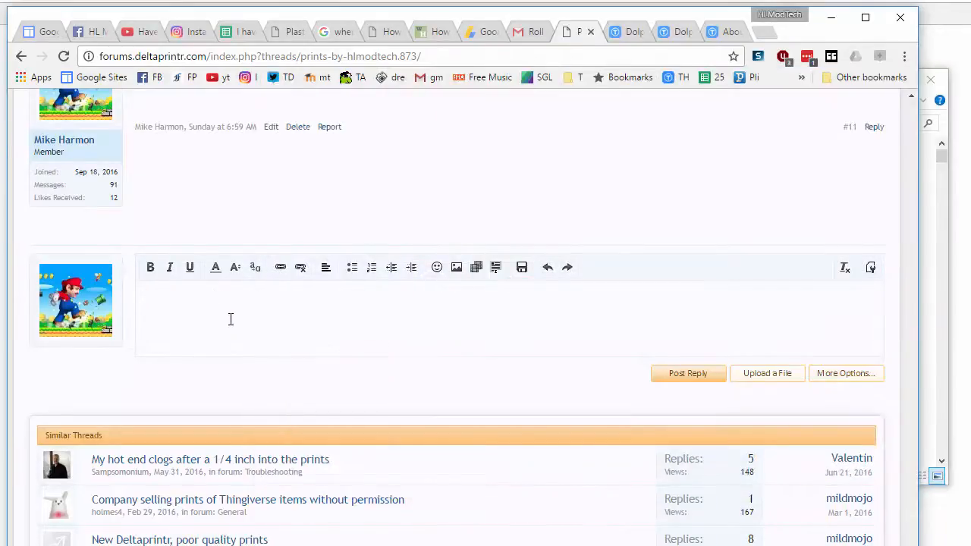
Enter 'Check this out' as the reply text
type("C")
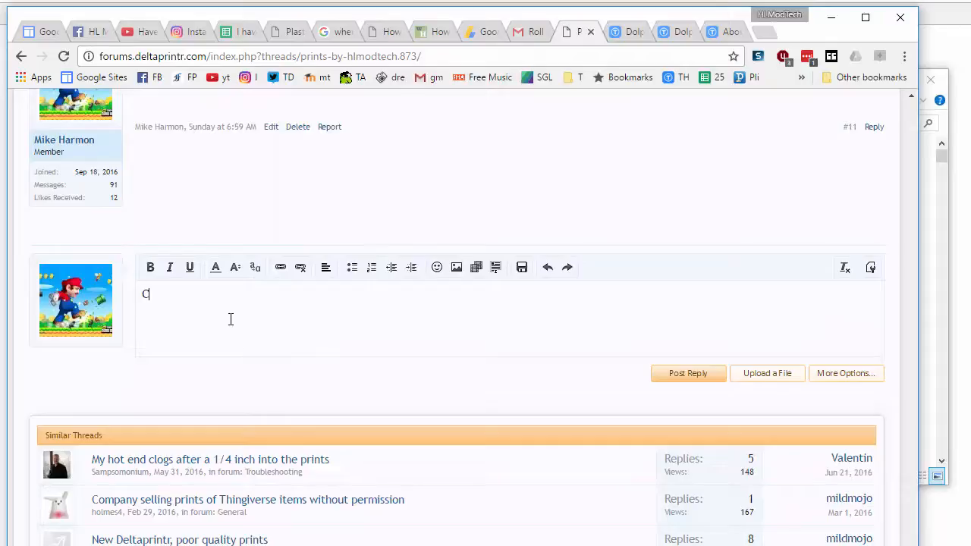
type("heck this out")
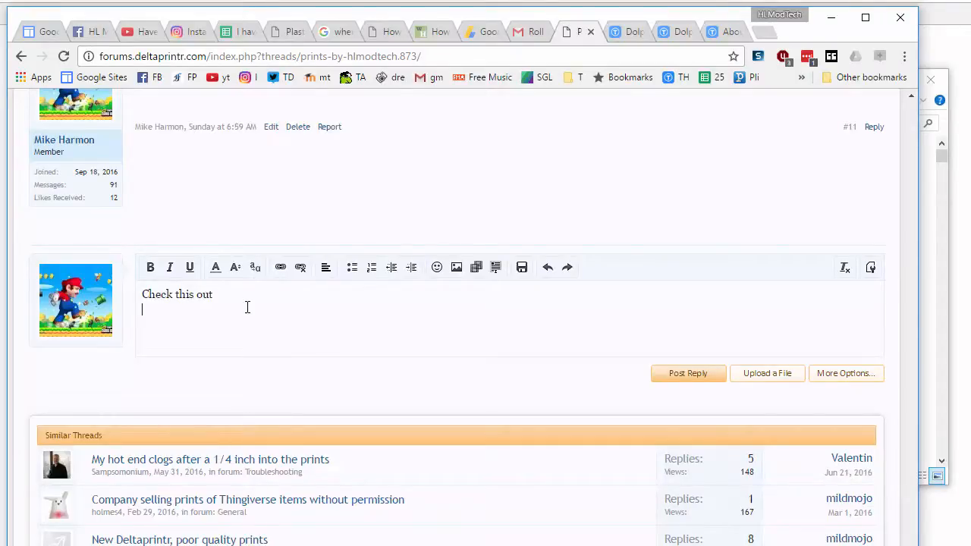
mouse_move(443, 303)
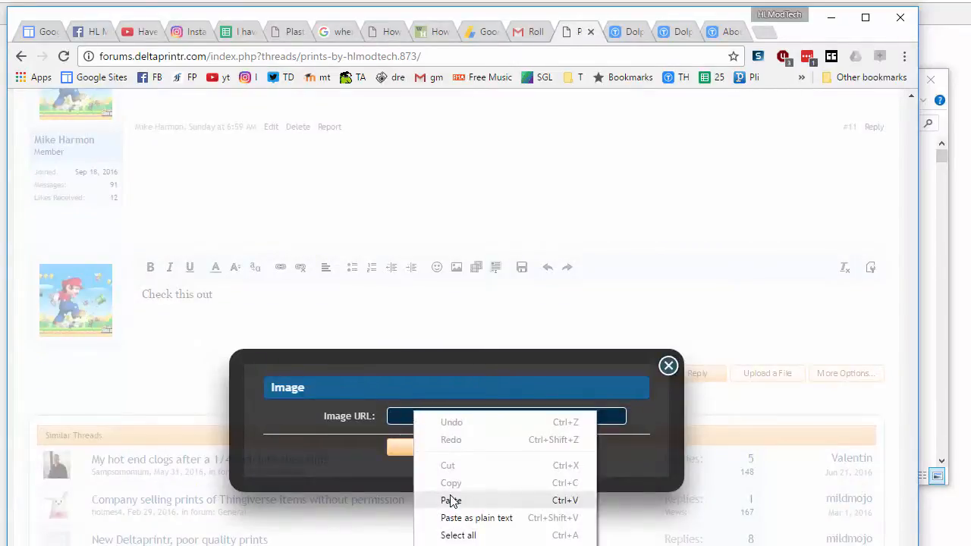
Insert the pasted Dropbox link as an image with raw=1 and check the snail photo shows
left_click(450, 501)
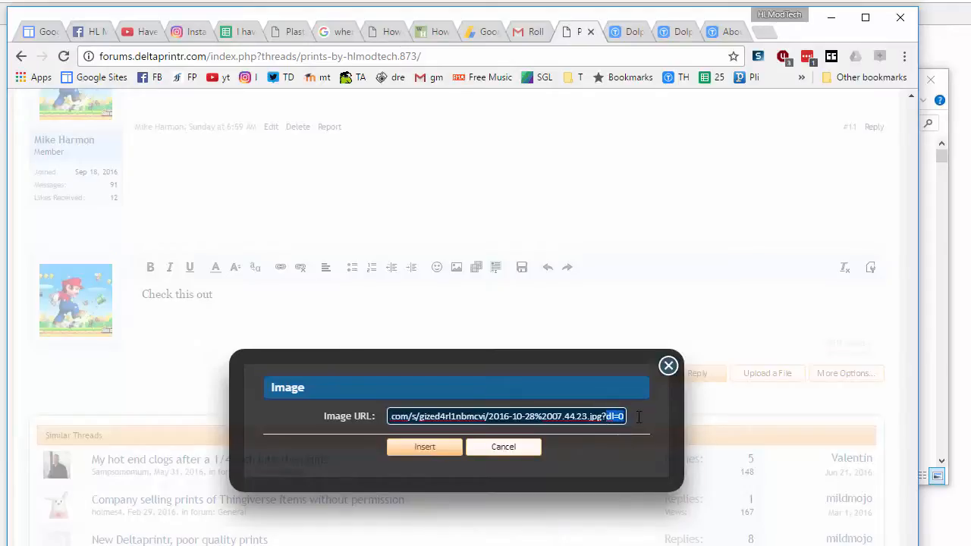
type("raw")
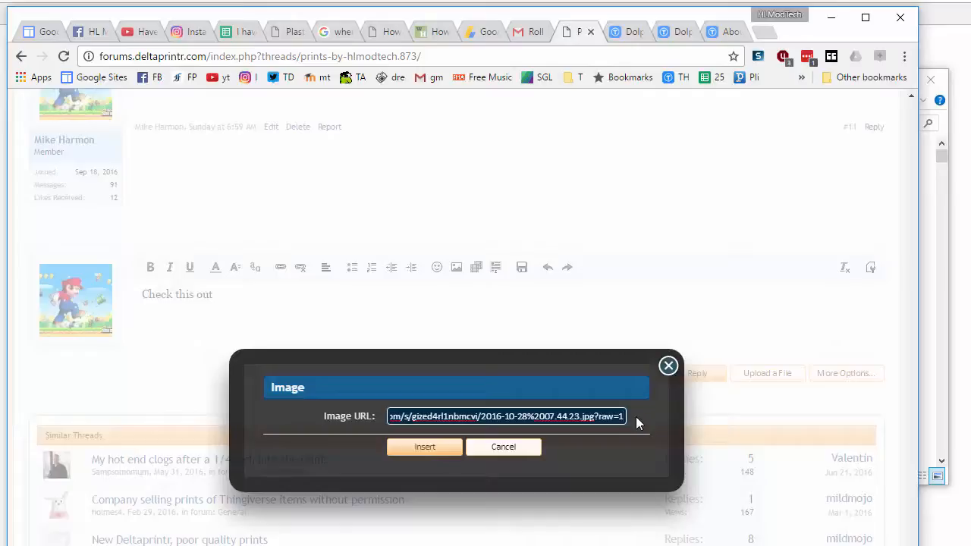
left_click(504, 446)
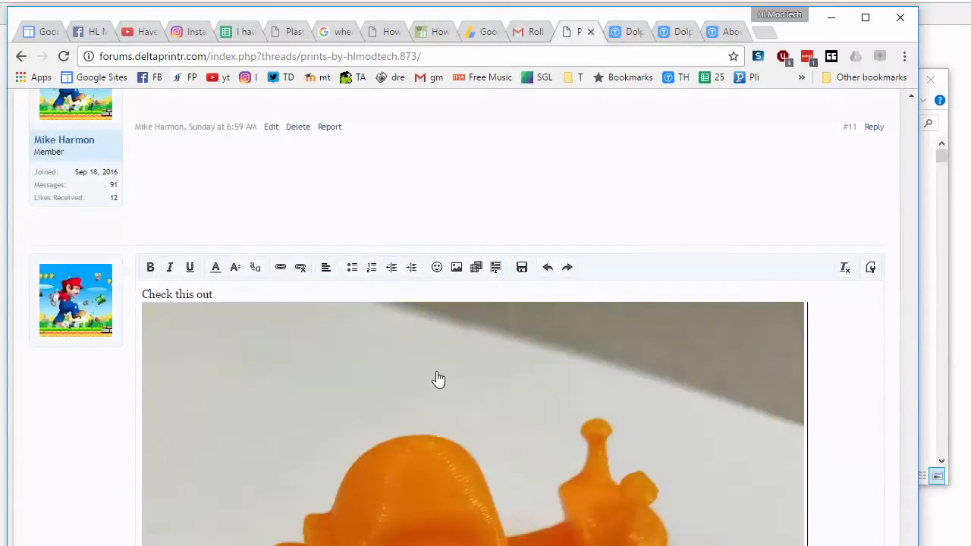
scroll("down", 3)
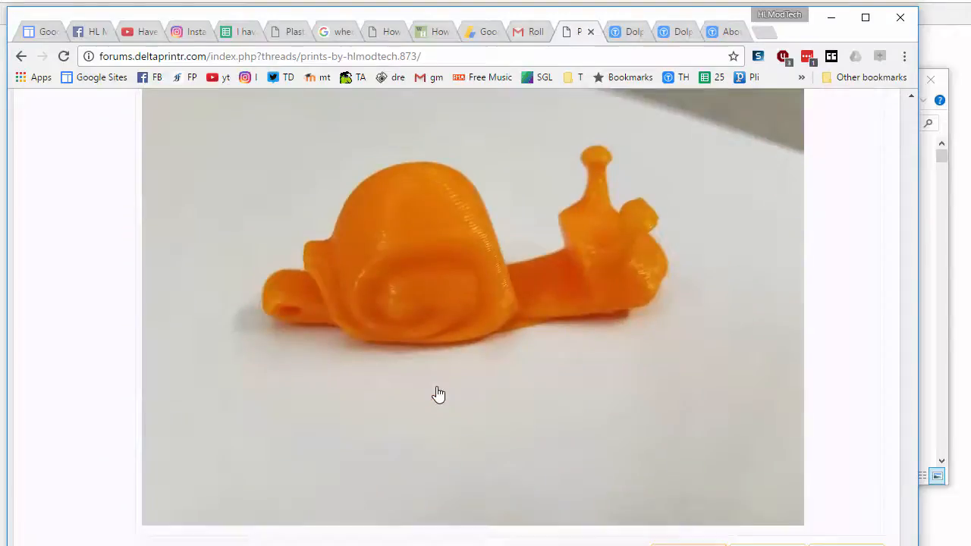
scroll("down", 3)
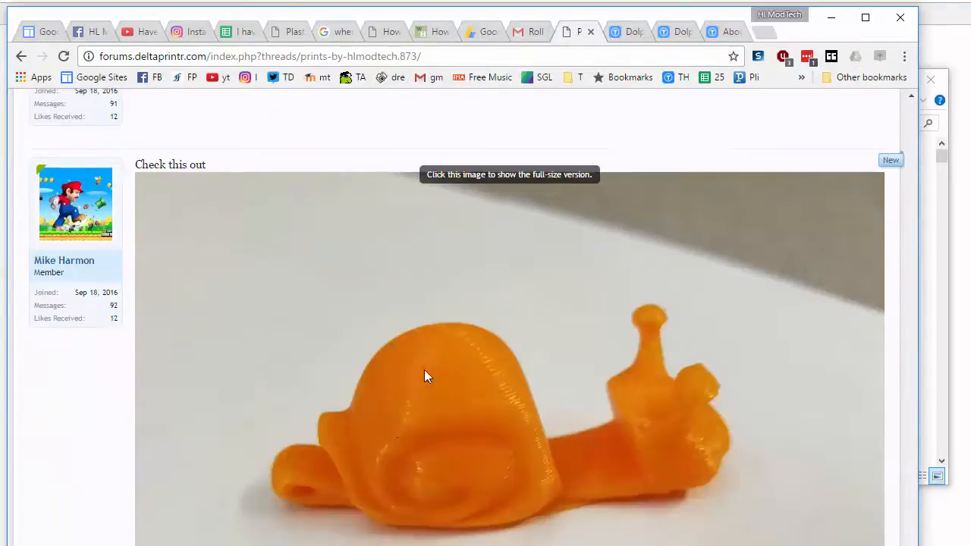
mouse_move(416, 440)
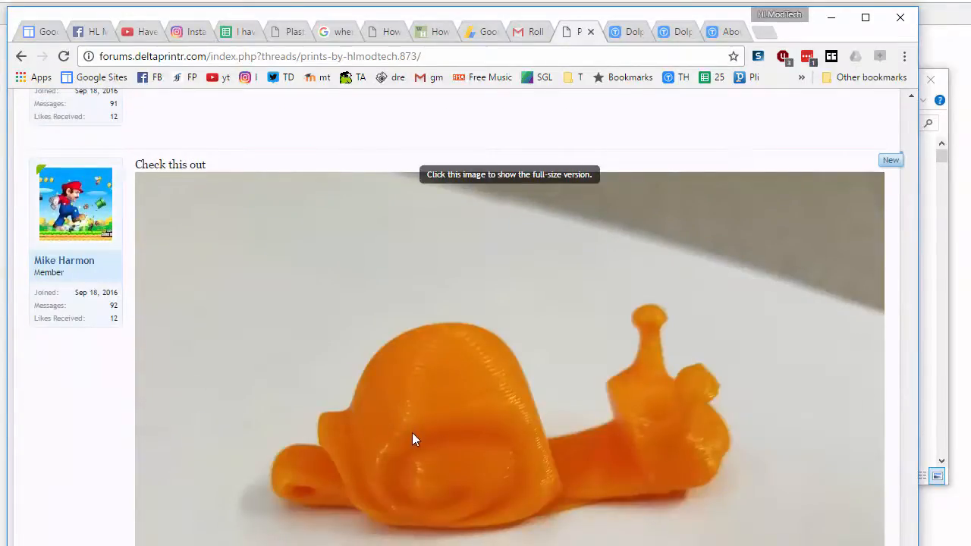
Review the newly posted snail-photo reply in the thread
scroll("down", 3)
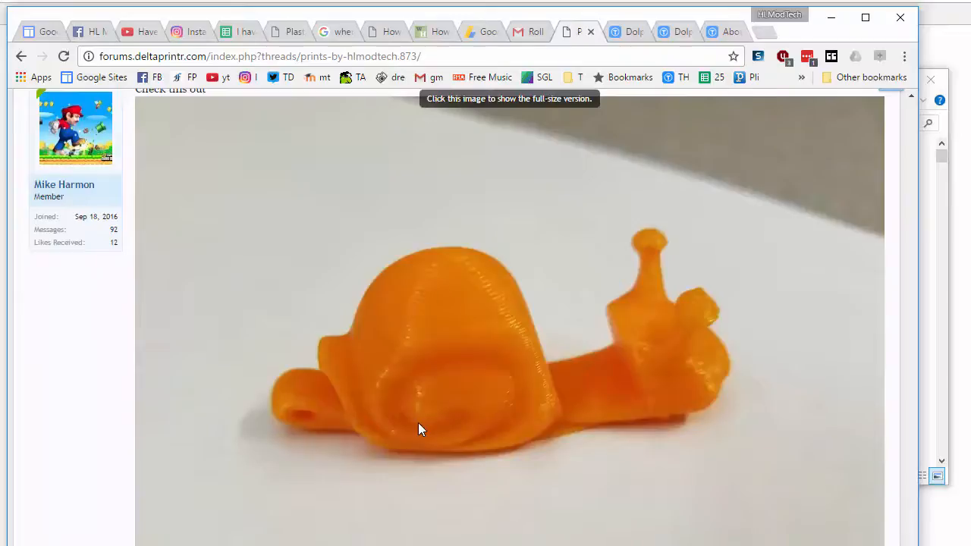
scroll("up", 3)
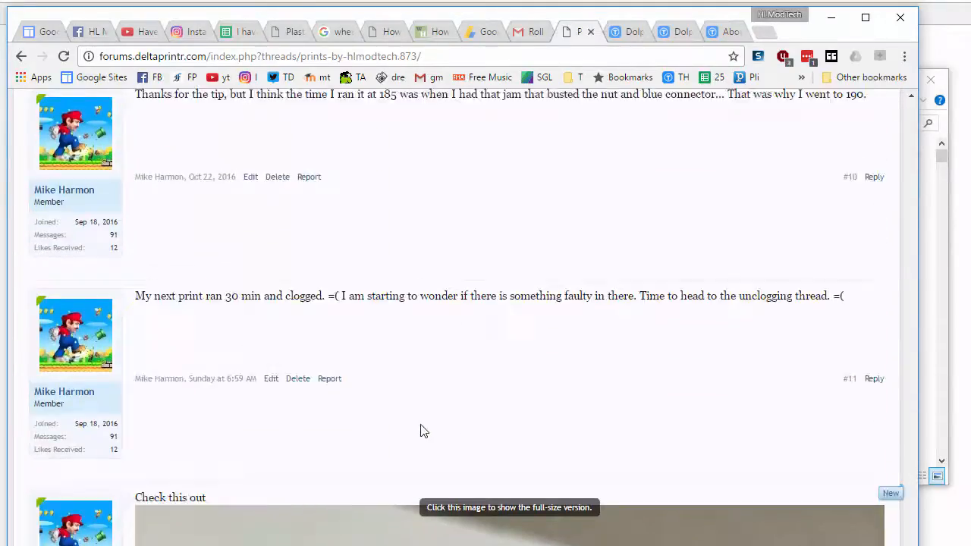